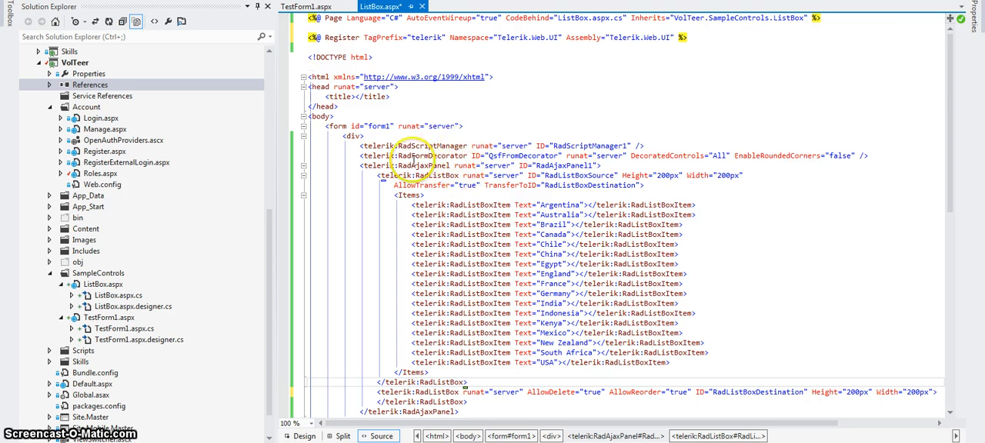
pyautogui.moveTo(377, 77)
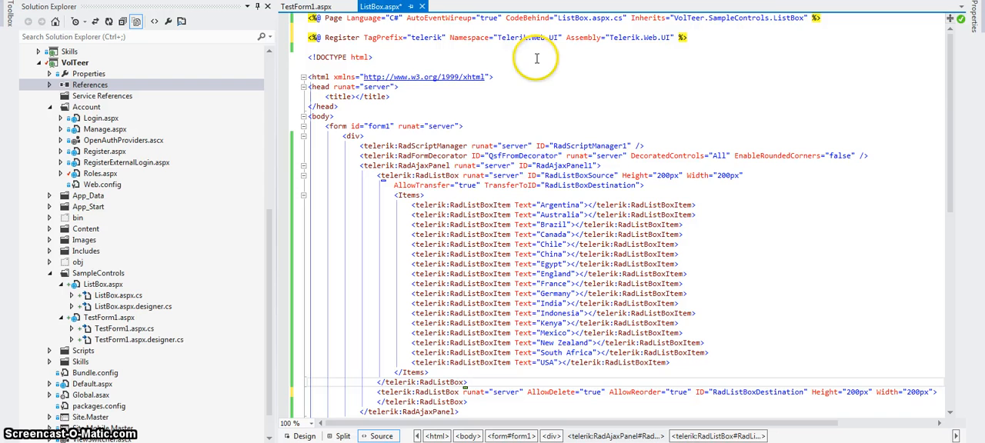
pyautogui.moveTo(665, 141)
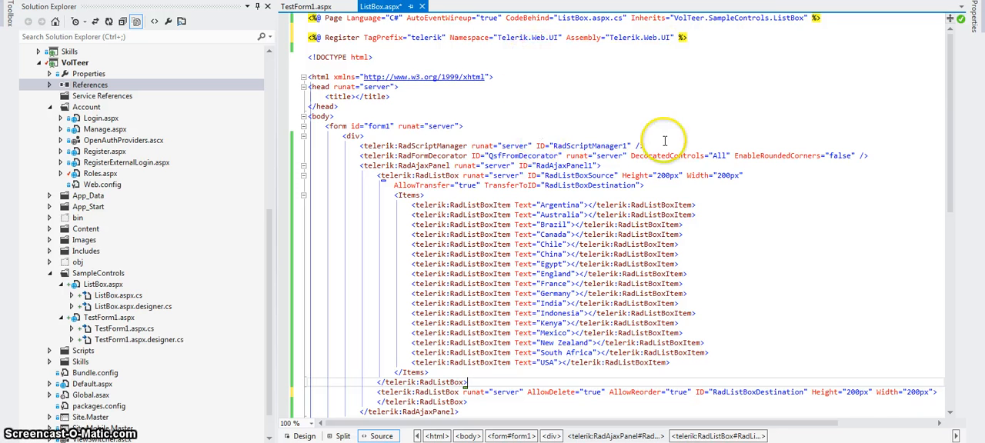
pyautogui.moveTo(621, 140)
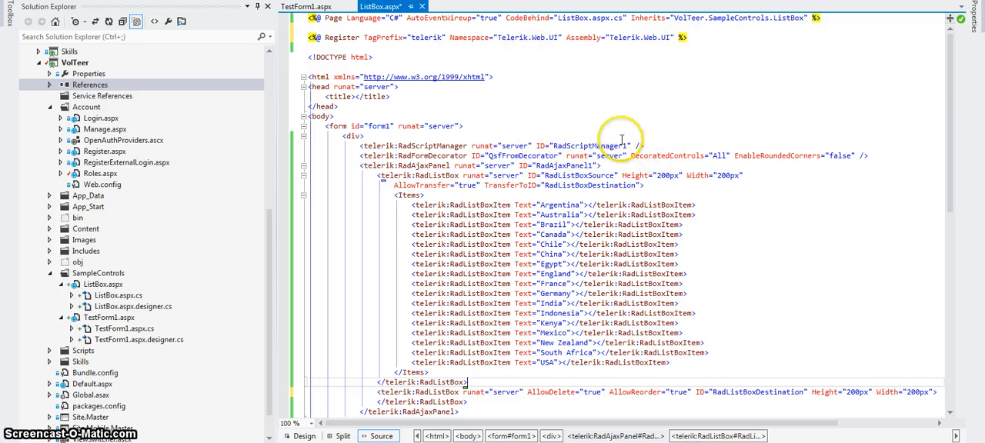
pyautogui.moveTo(804, 85)
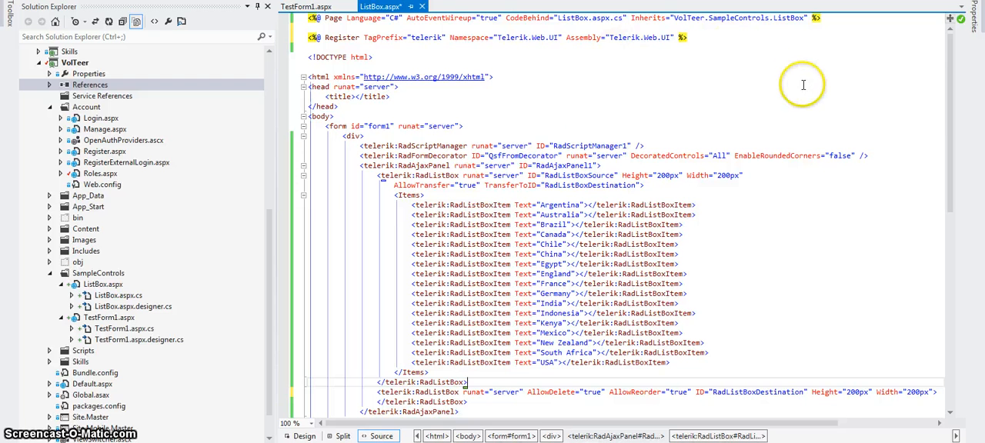
pyautogui.moveTo(879, 108)
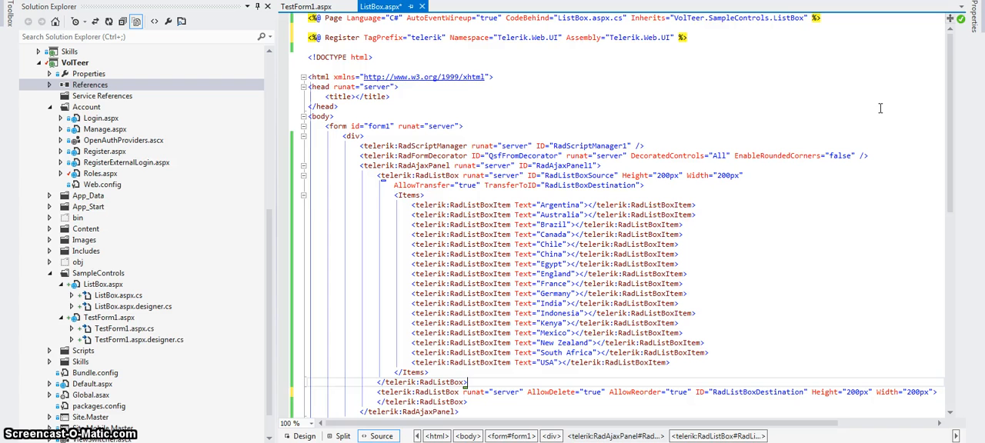
pyautogui.moveTo(889, 103)
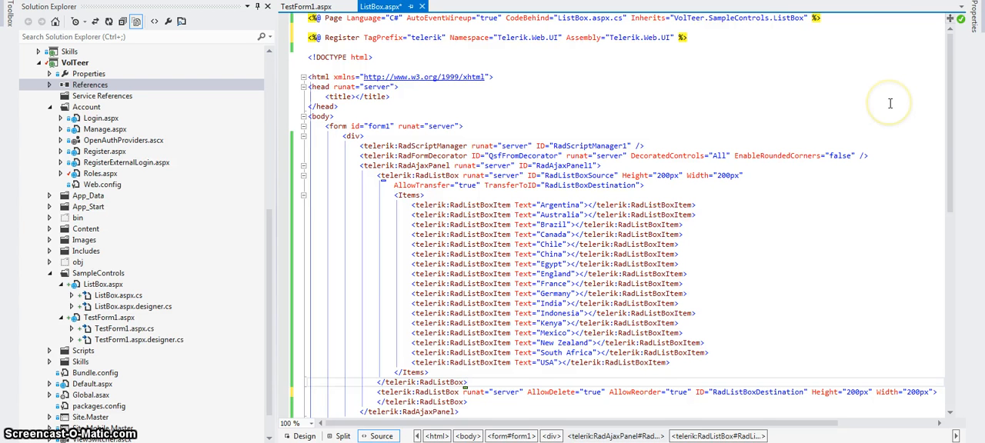
pyautogui.moveTo(889, 103)
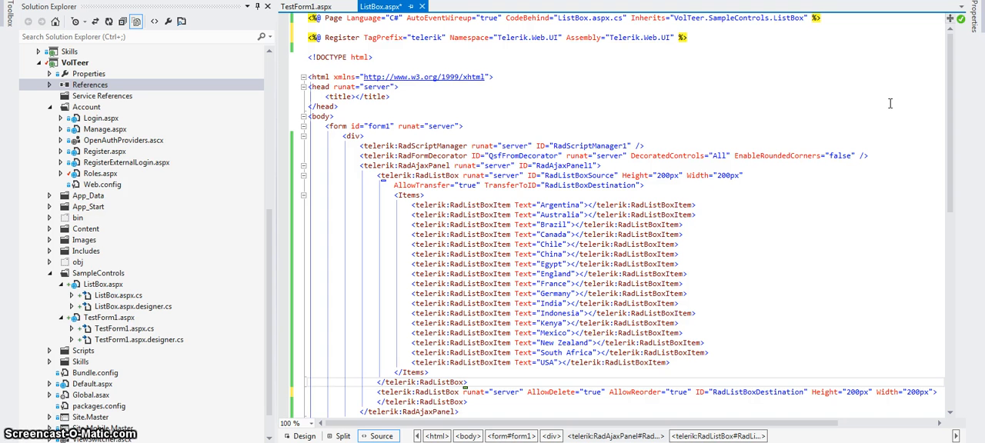
pyautogui.moveTo(896, 133)
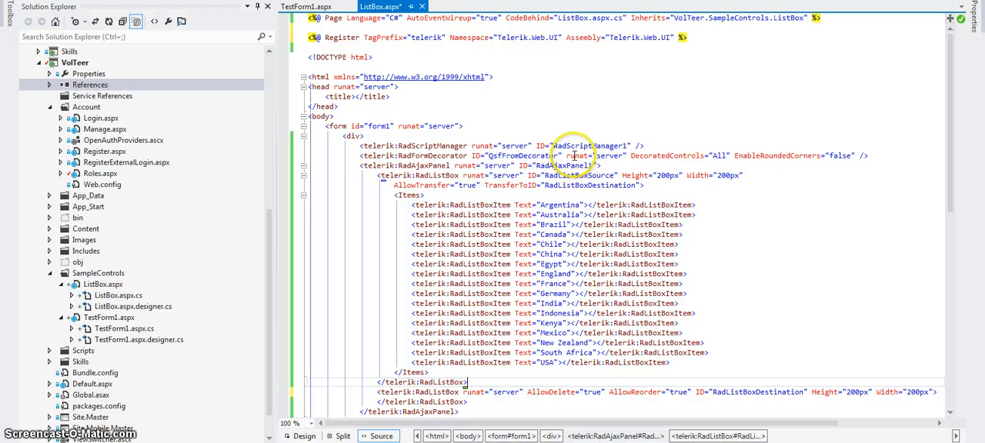
pyautogui.moveTo(594, 97)
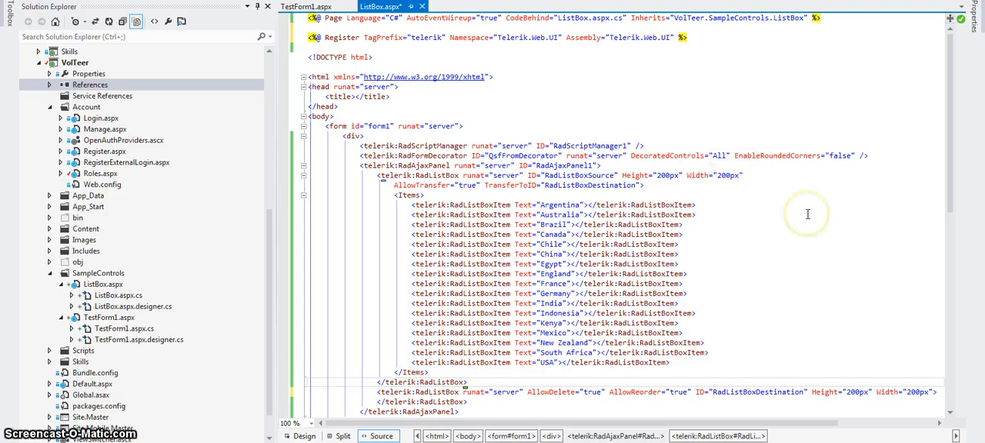
pyautogui.moveTo(754, 256)
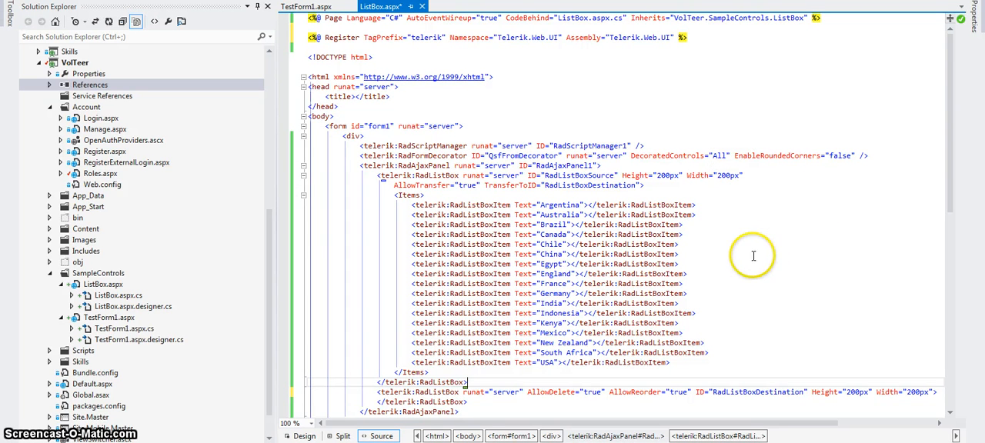
pyautogui.moveTo(705, 252)
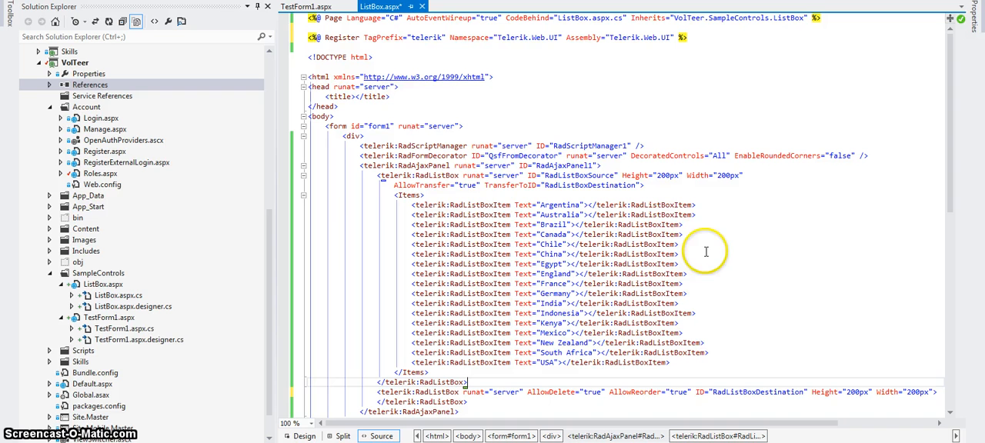
pyautogui.moveTo(566, 185)
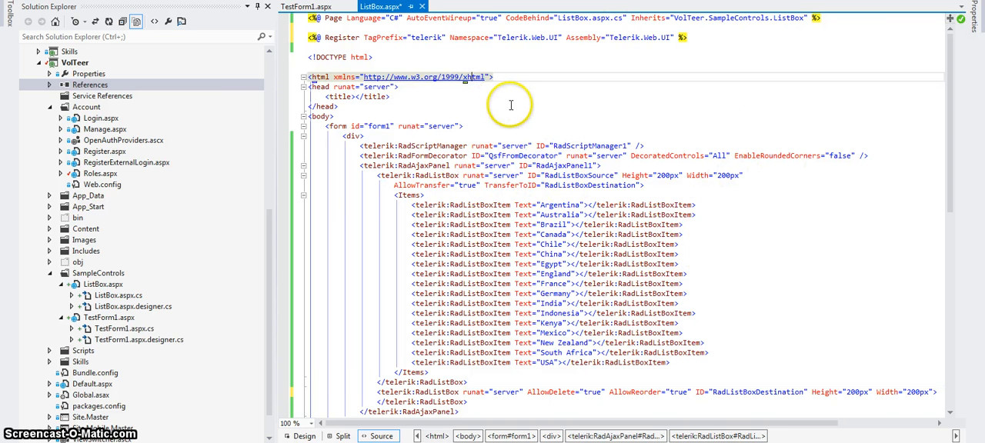
# - Review the ListBox.aspx markup defining the source and destination country list boxes
pyautogui.scroll(-3)
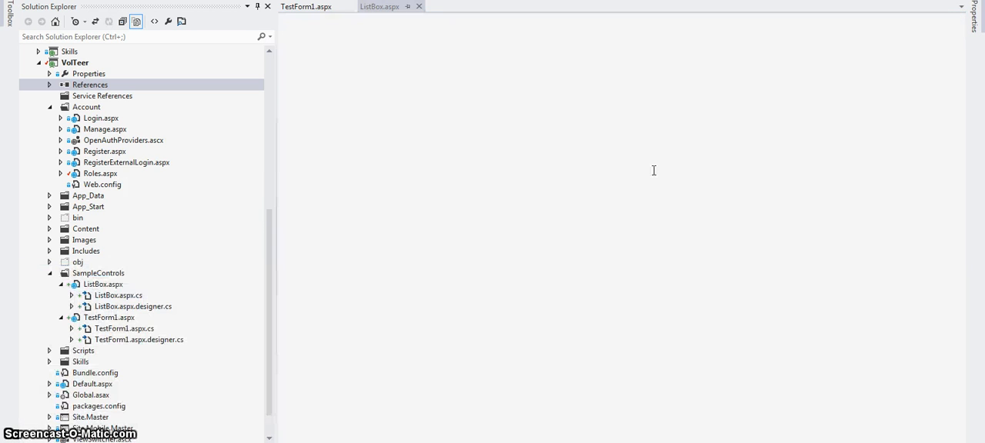
# - Launch the ListBox page in the browser showing the country list beside an empty second list
pyautogui.click(380, 6)
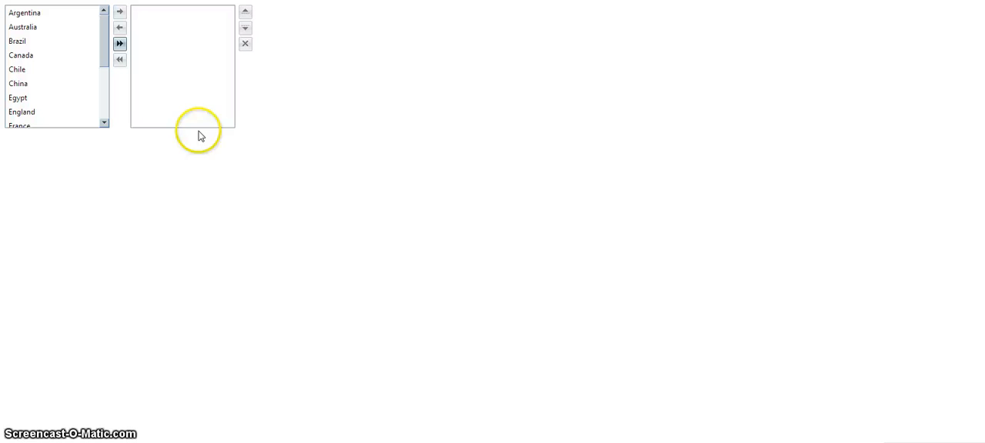
# - Select countries in the left list and transfer Australia, England and South Africa to the right list
pyautogui.click(16, 40)
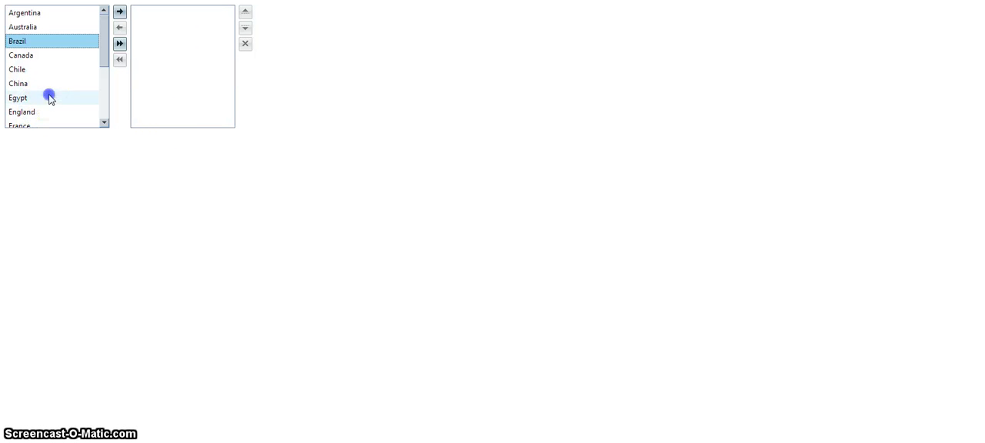
pyautogui.click(19, 98)
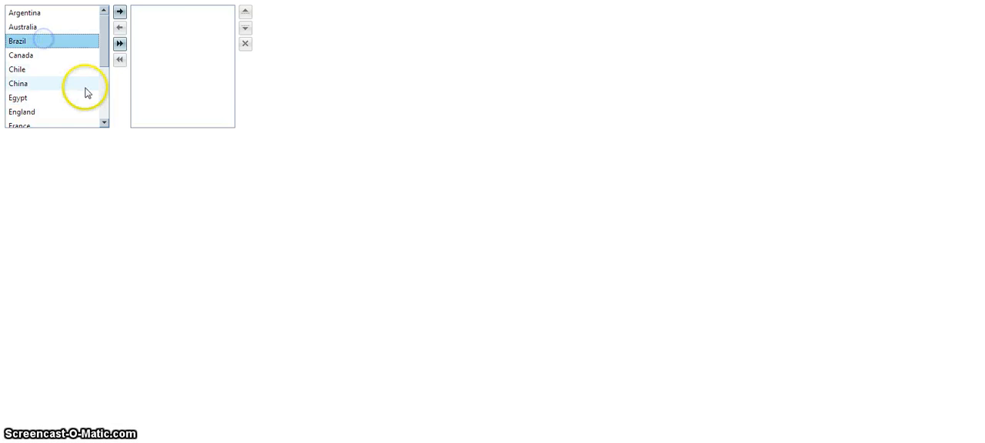
pyautogui.click(19, 83)
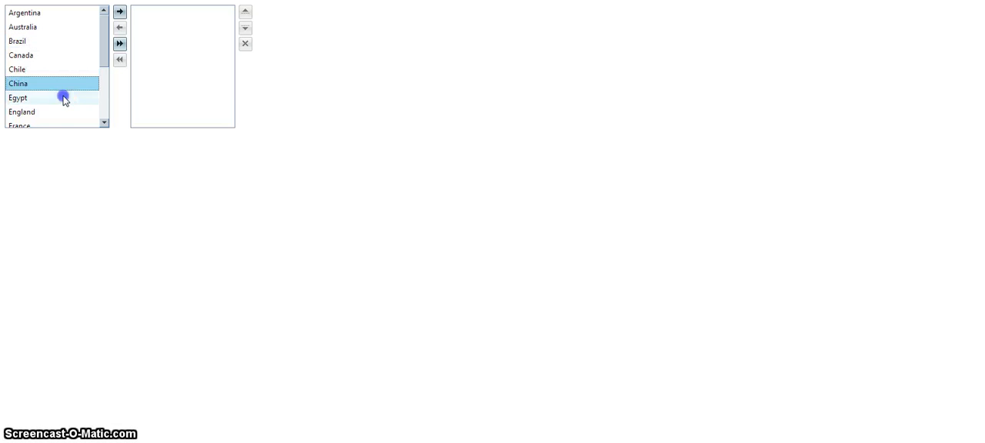
pyautogui.click(50, 55)
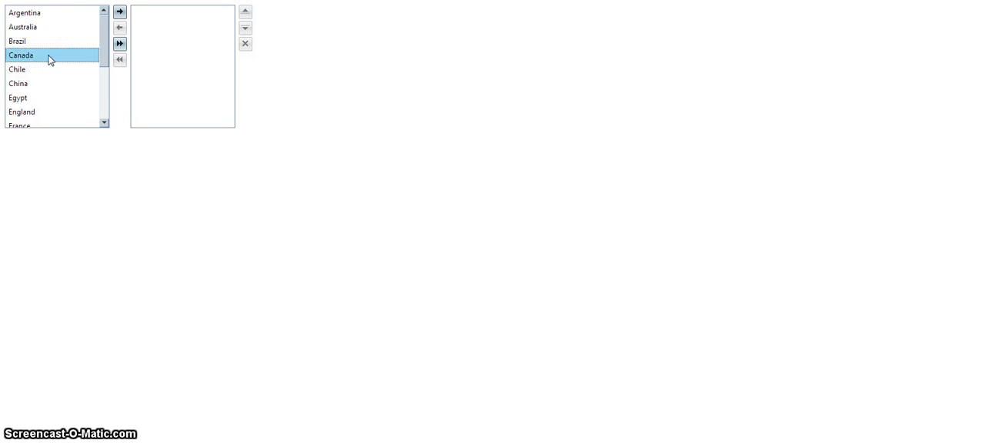
pyautogui.click(21, 26)
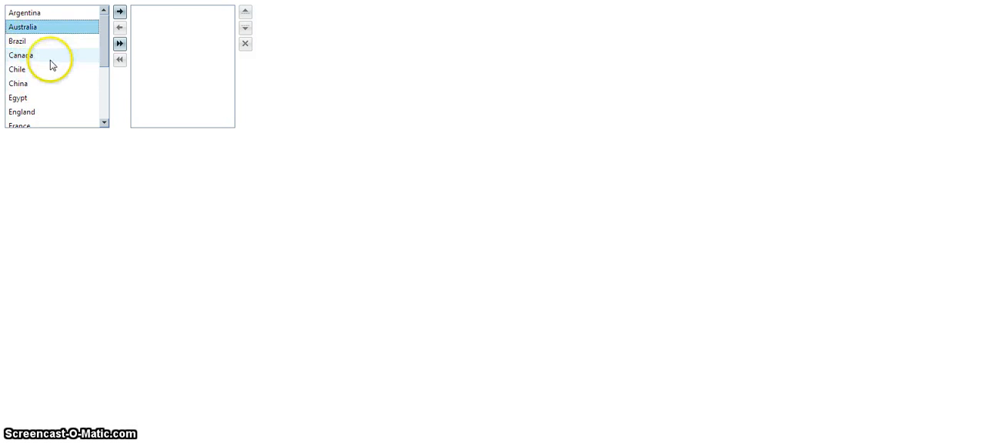
pyautogui.click(120, 11)
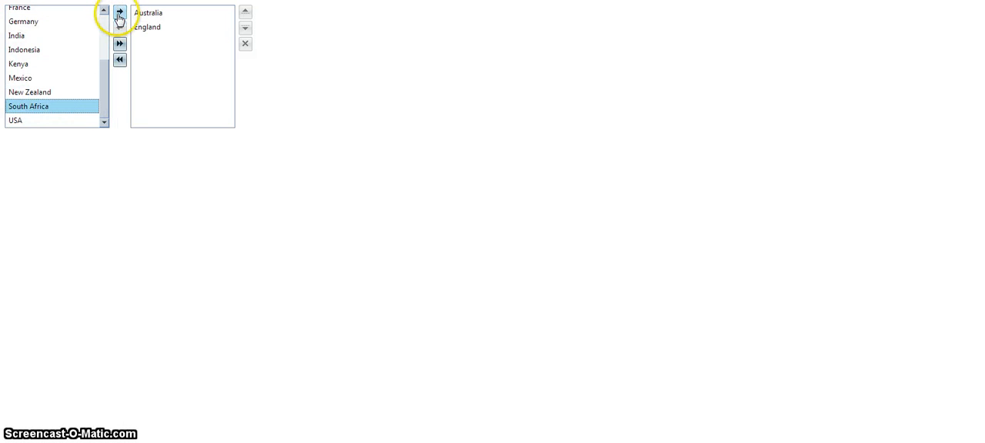
pyautogui.click(120, 12)
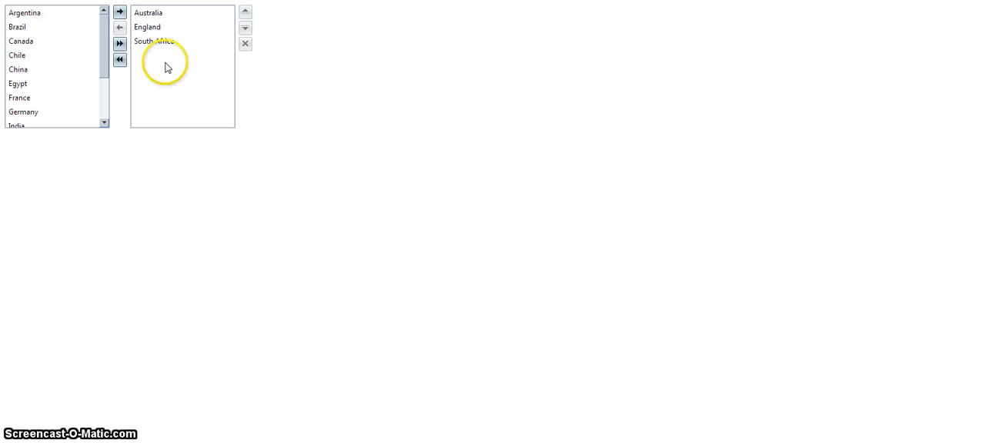
# - Send transferred countries back and move others over until only Germany remains in the right list
pyautogui.click(154, 40)
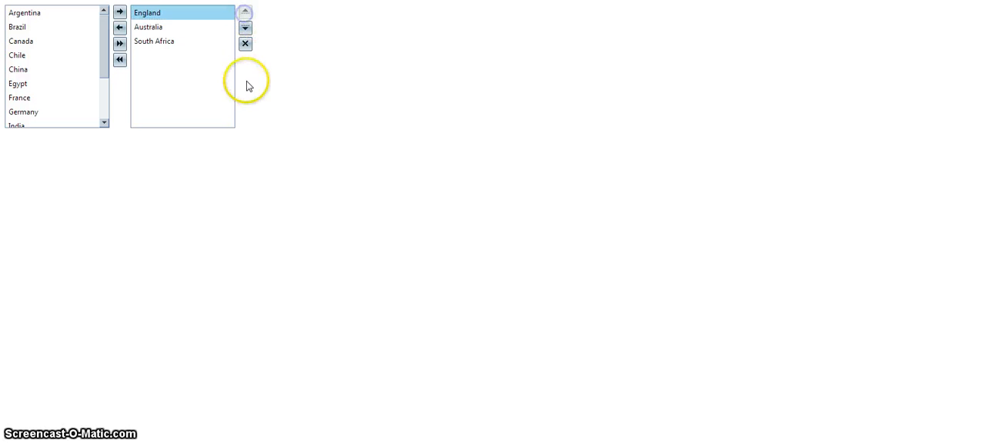
pyautogui.click(18, 68)
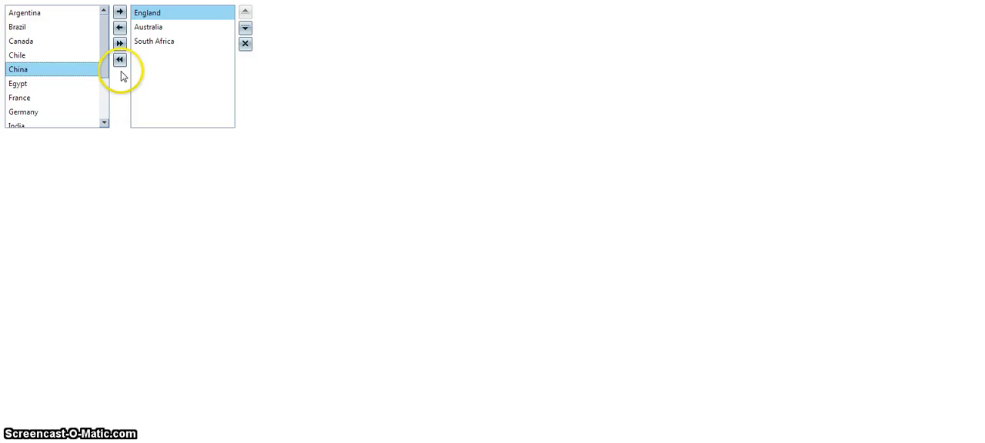
pyautogui.click(120, 58)
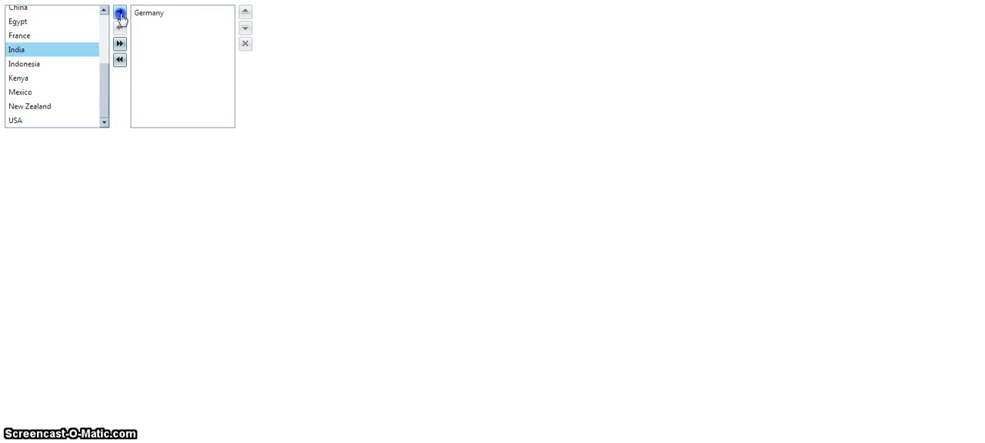
pyautogui.click(20, 92)
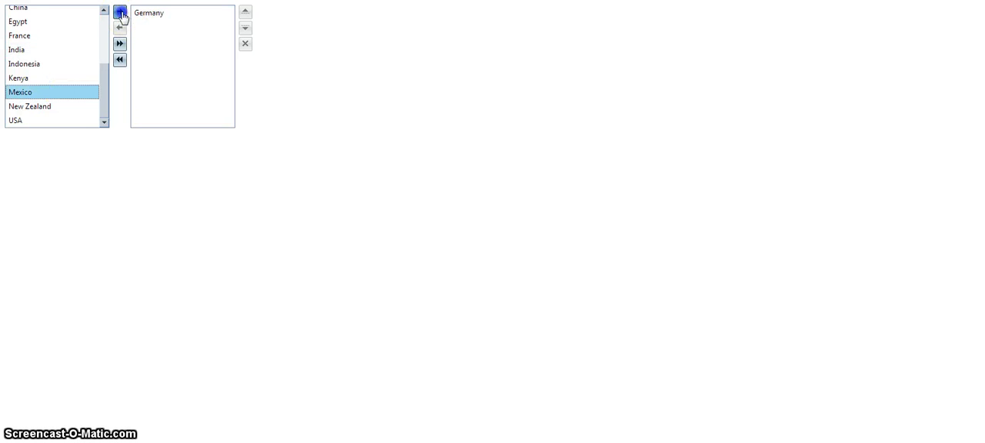
pyautogui.click(120, 12)
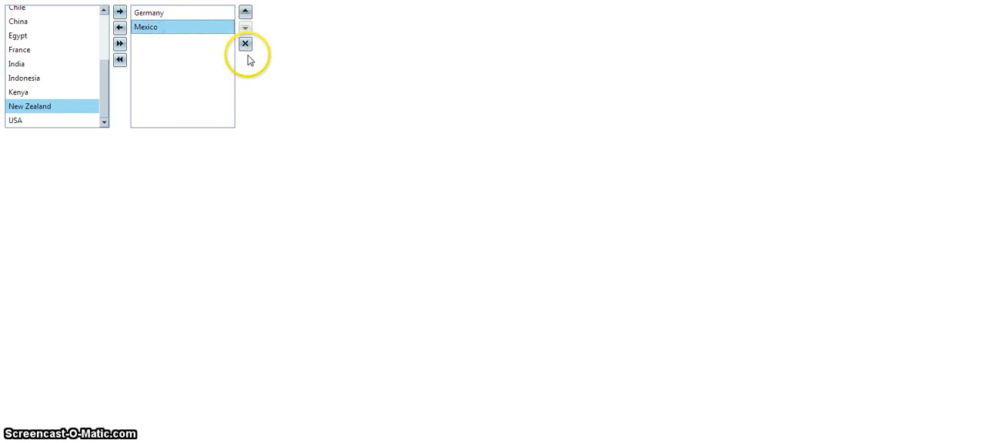
pyautogui.moveTo(111, 127)
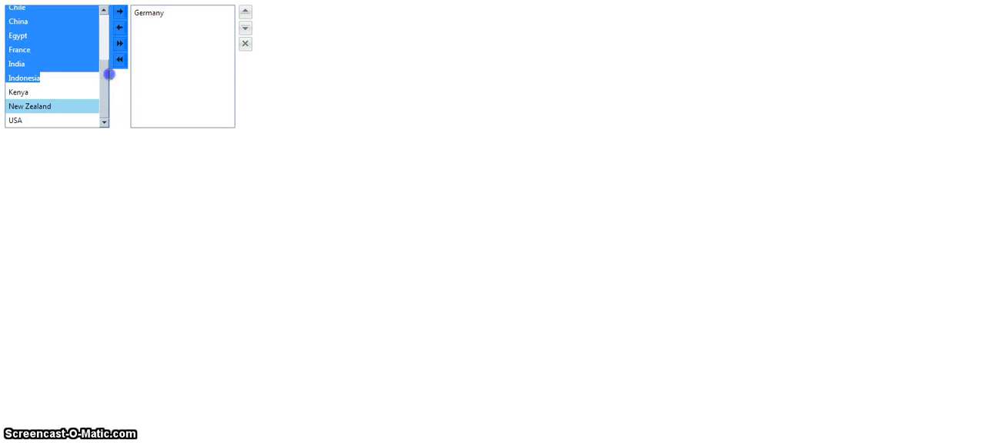
pyautogui.click(18, 93)
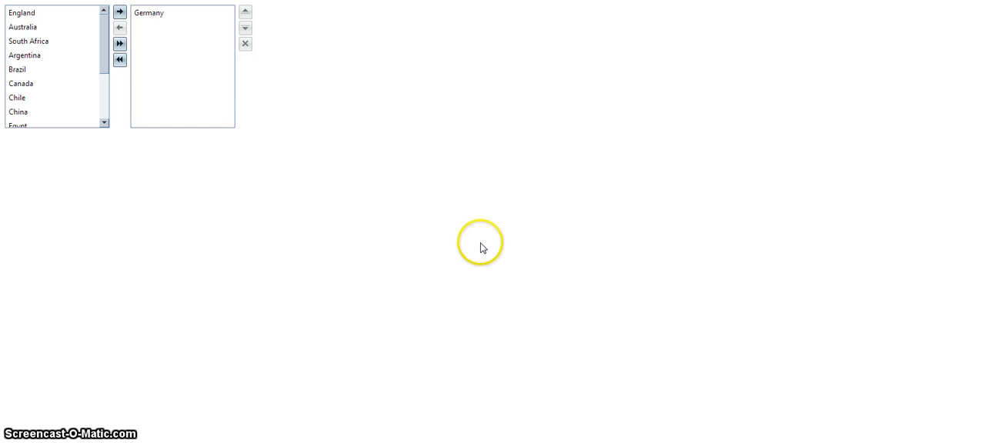
# - Add AllowReorder="true" to the RadListBoxSource tag and rerun the page
pyautogui.click(25, 56)
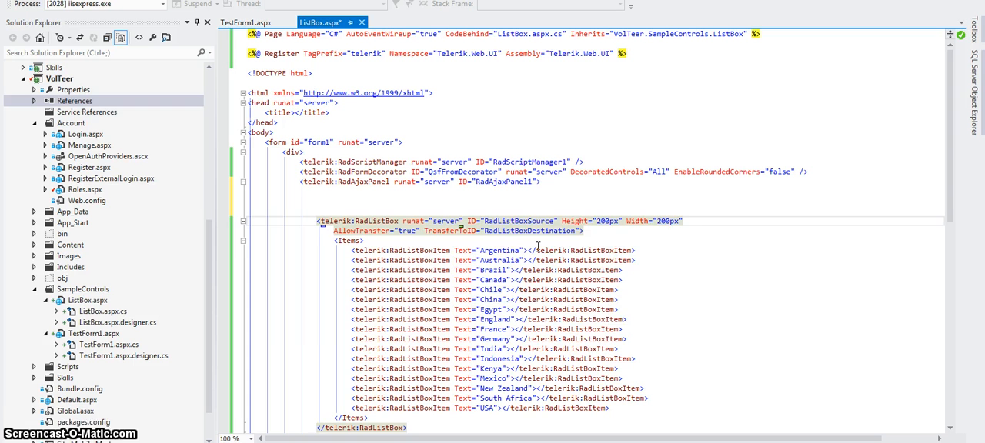
pyautogui.write('allow')
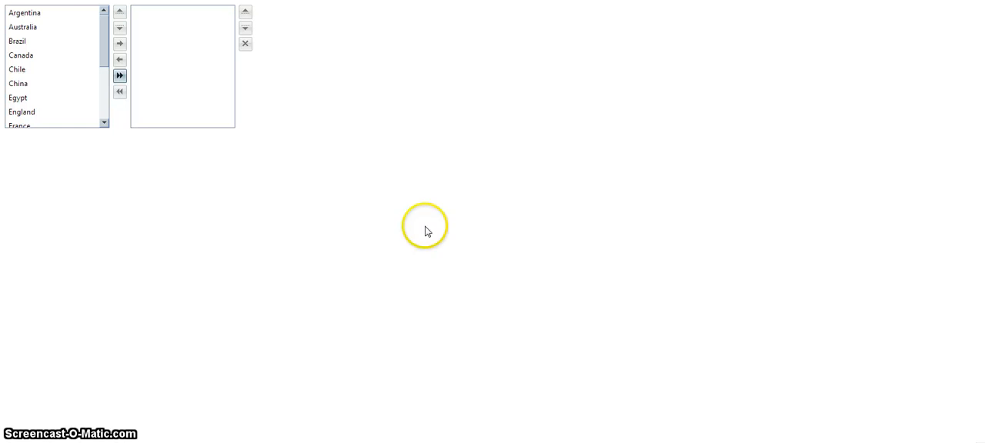
# - Select Chile in the source list and move it up twice so it sits below Argentina
pyautogui.click(18, 98)
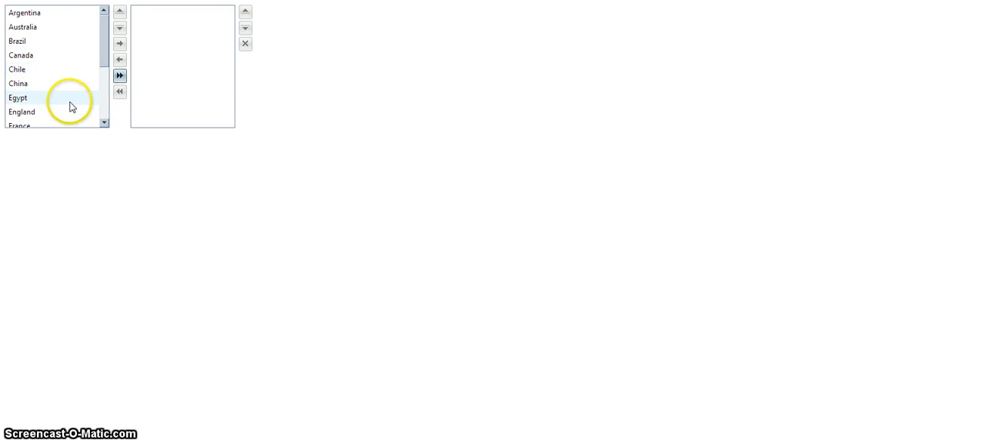
pyautogui.click(17, 69)
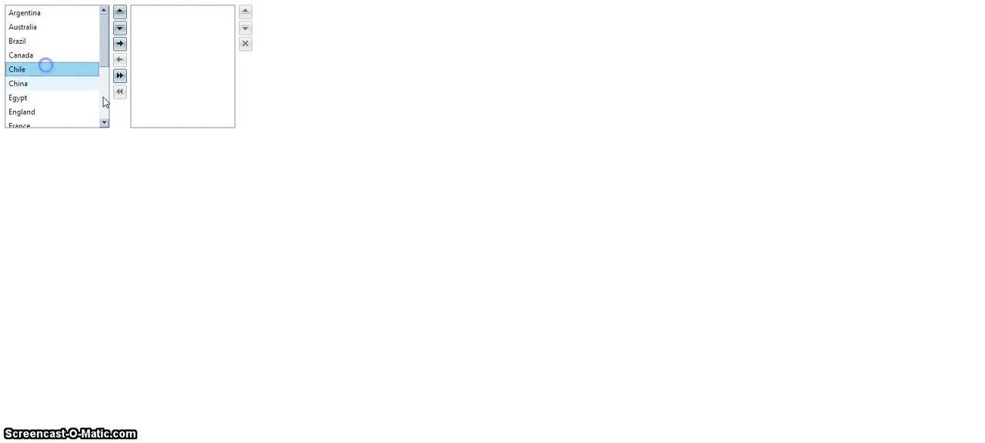
pyautogui.click(120, 12)
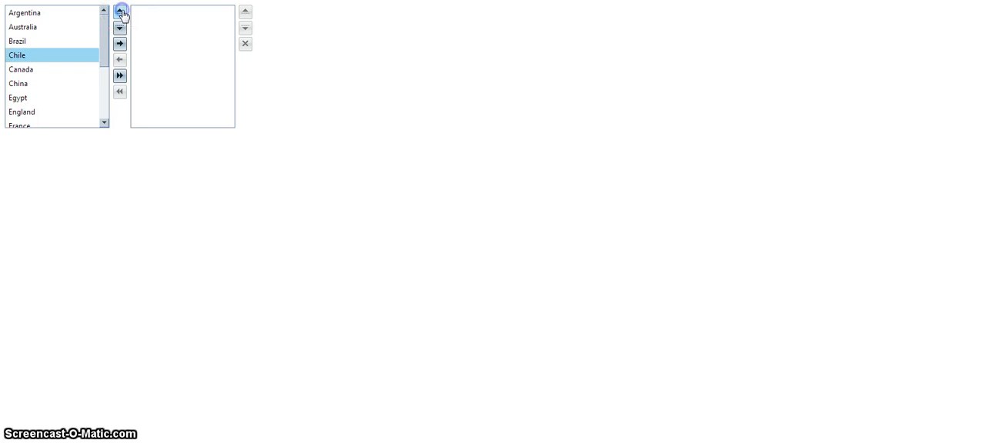
pyautogui.click(120, 12)
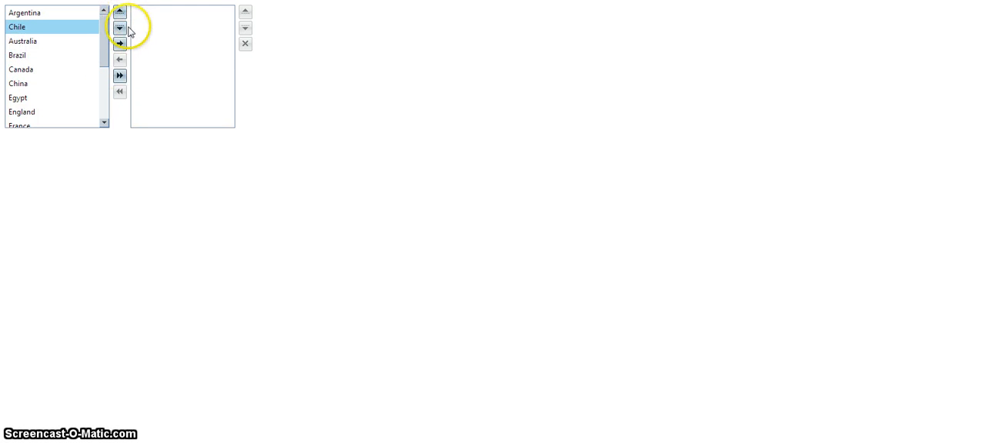
pyautogui.moveTo(122, 60)
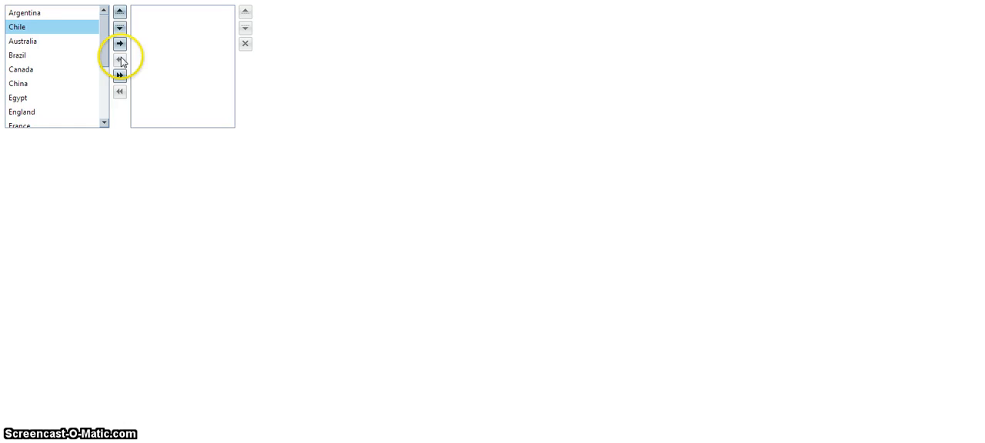
pyautogui.click(18, 98)
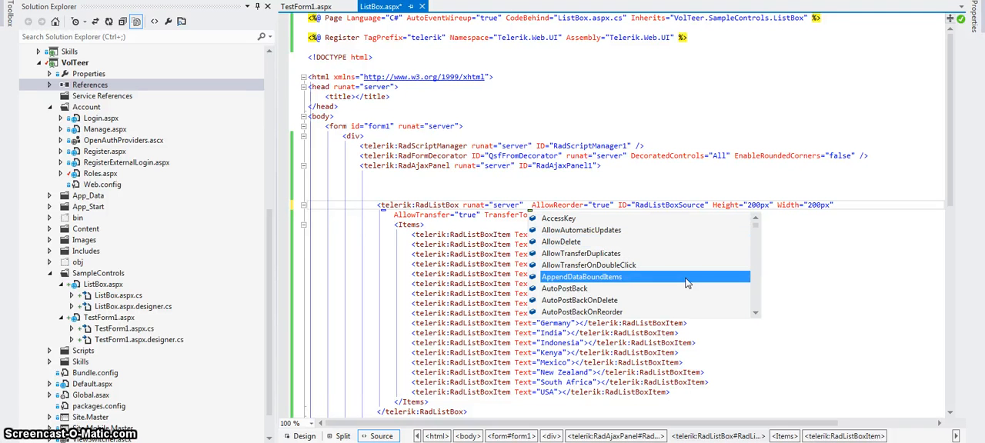
# - Add SelectionMode="Multiple" to the RadListBoxSource tag via IntelliSense
pyautogui.scroll(-3)
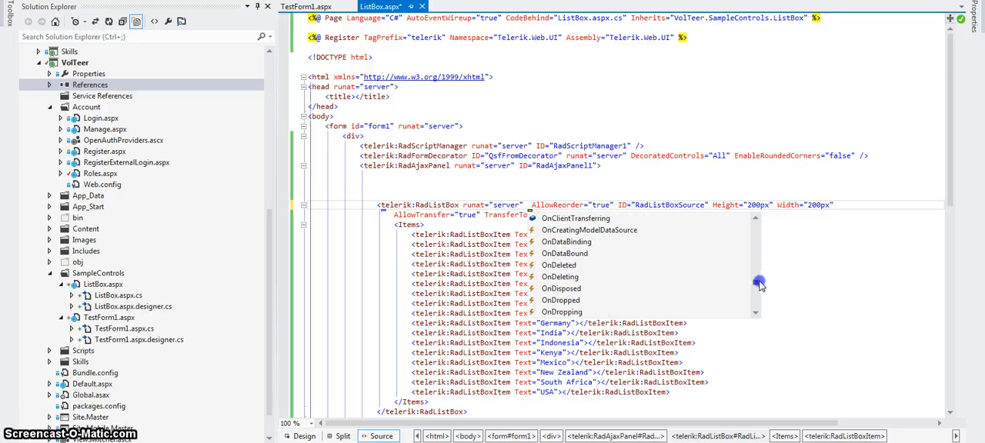
pyautogui.scroll(-3)
pyautogui.write('SelectionMode="')
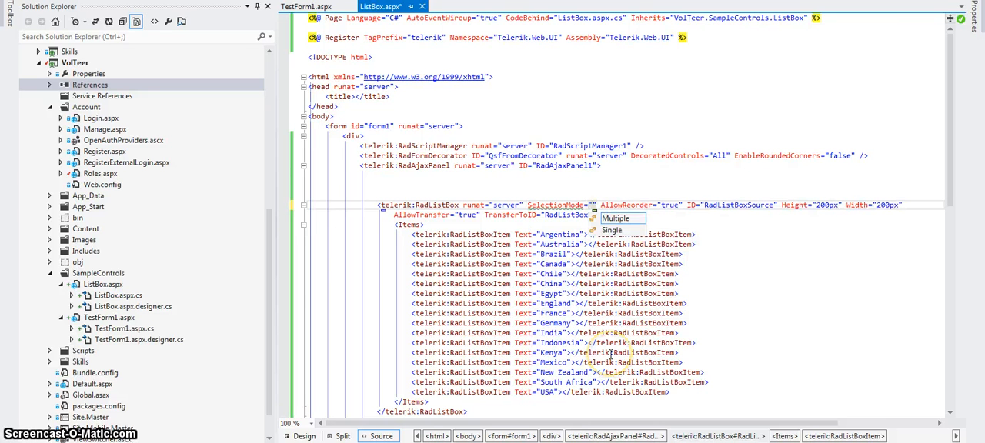
pyautogui.click(616, 218)
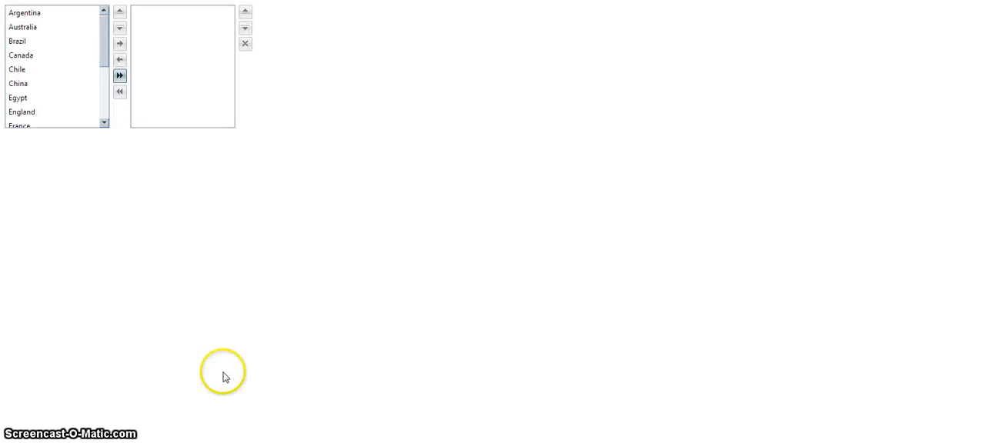
# - Transfer selected countries, delete Egypt, leaving Australia, Chile and Mexico selected in the destination list
pyautogui.click(17, 69)
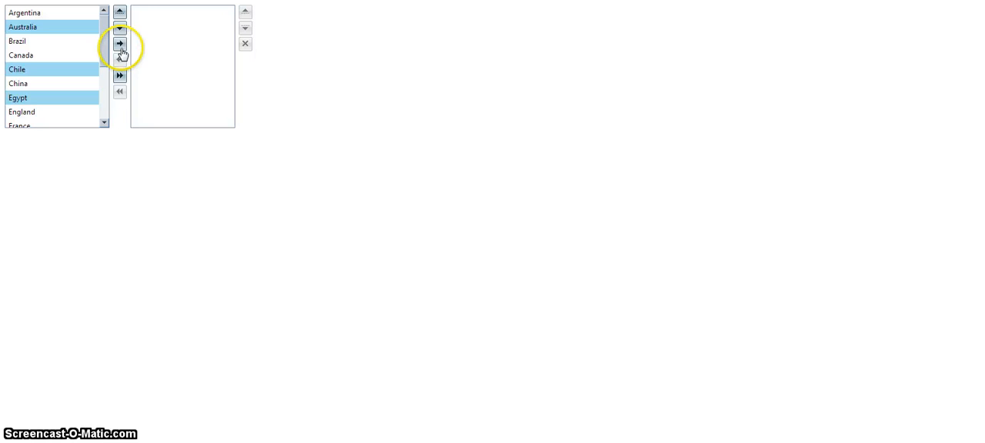
pyautogui.click(120, 43)
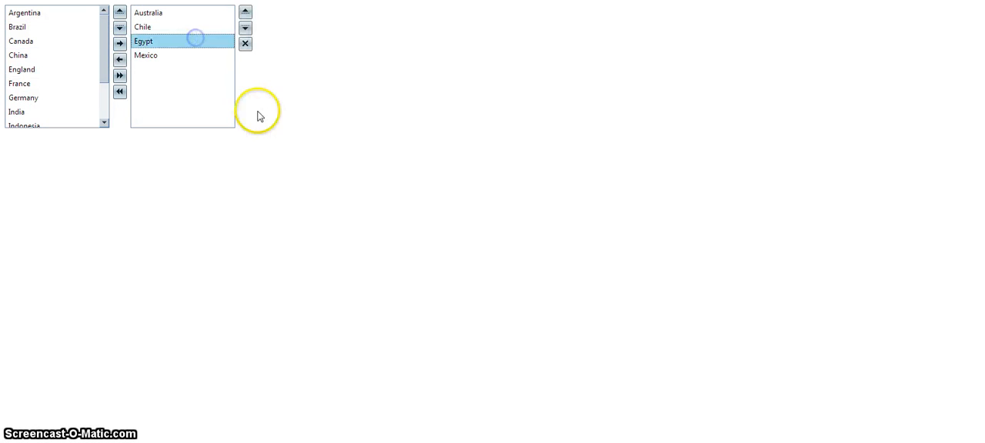
pyautogui.click(245, 43)
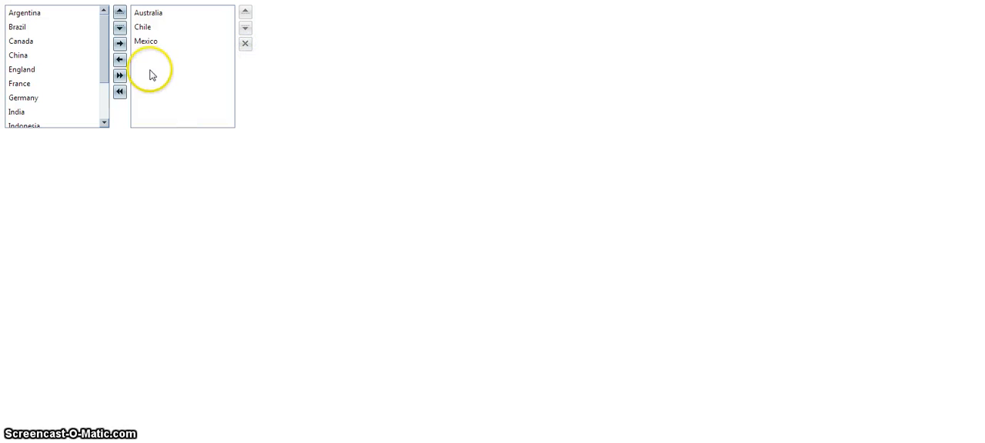
pyautogui.moveTo(277, 104)
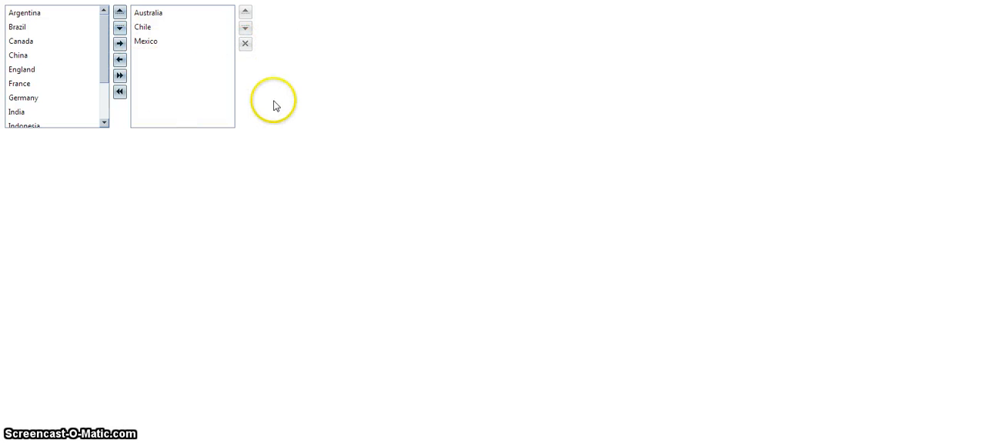
pyautogui.moveTo(240, 224)
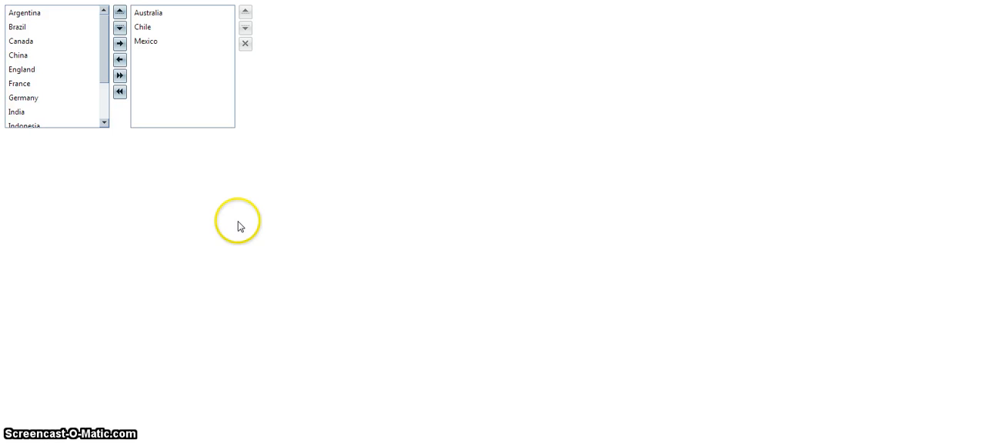
pyautogui.moveTo(230, 155)
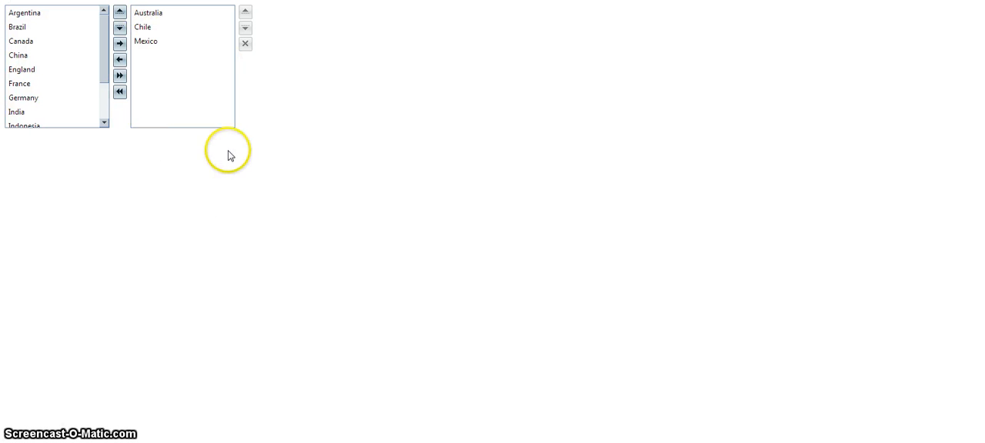
pyautogui.moveTo(240, 171)
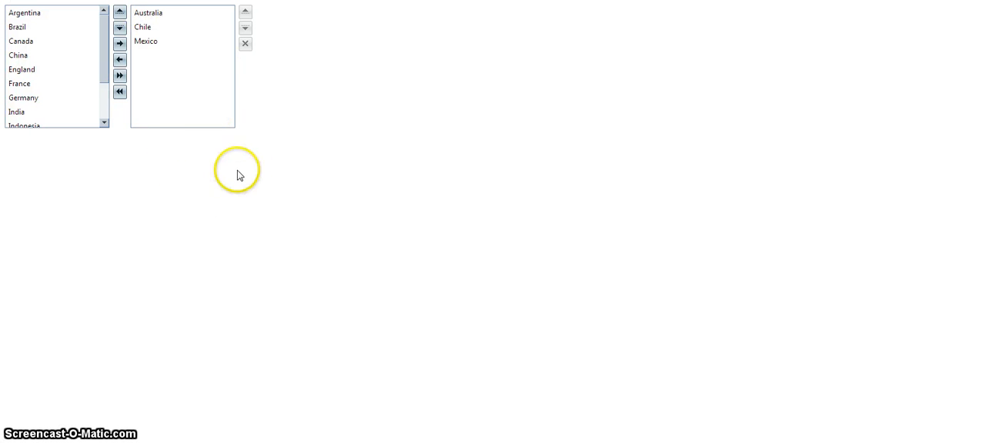
pyautogui.moveTo(141, 131)
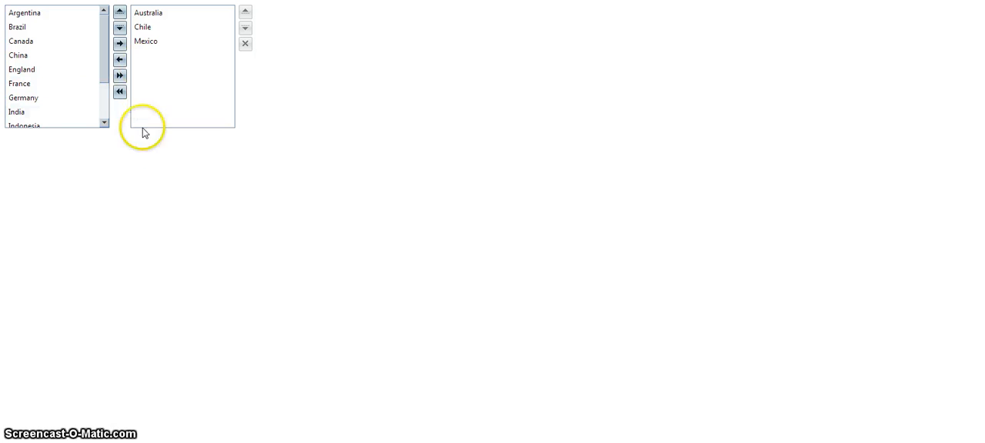
pyautogui.moveTo(203, 137)
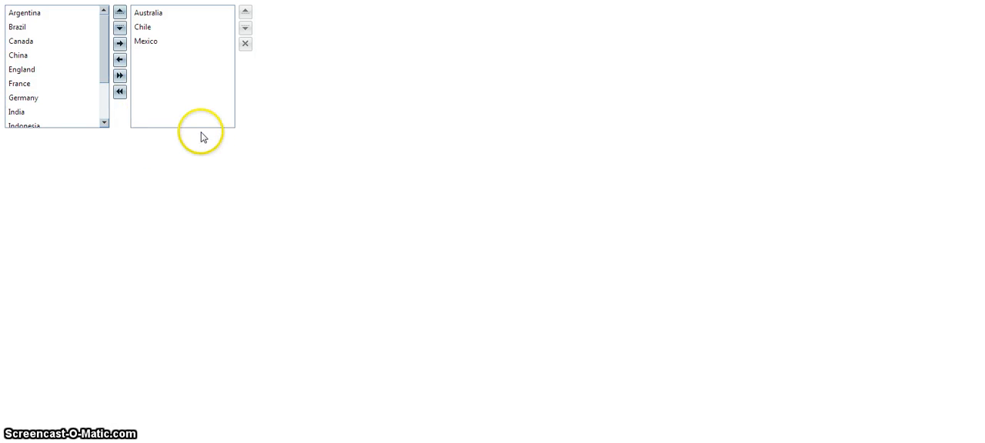
pyautogui.moveTo(219, 48)
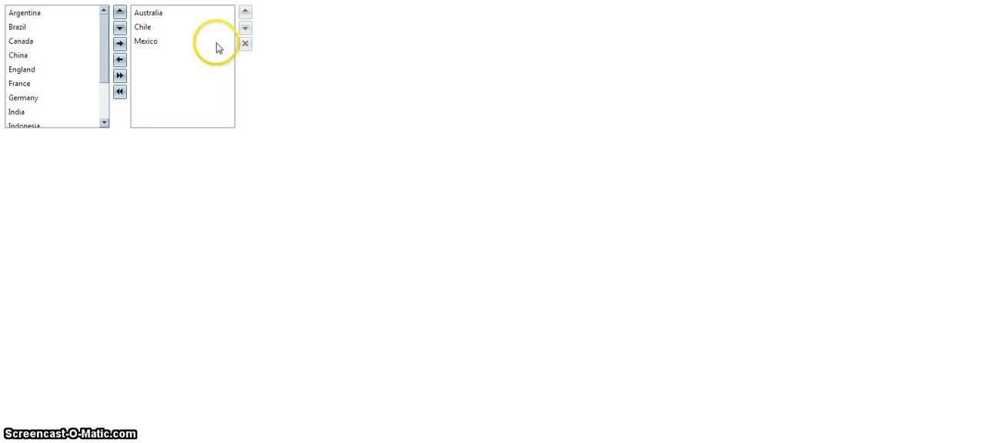
pyautogui.click(148, 13)
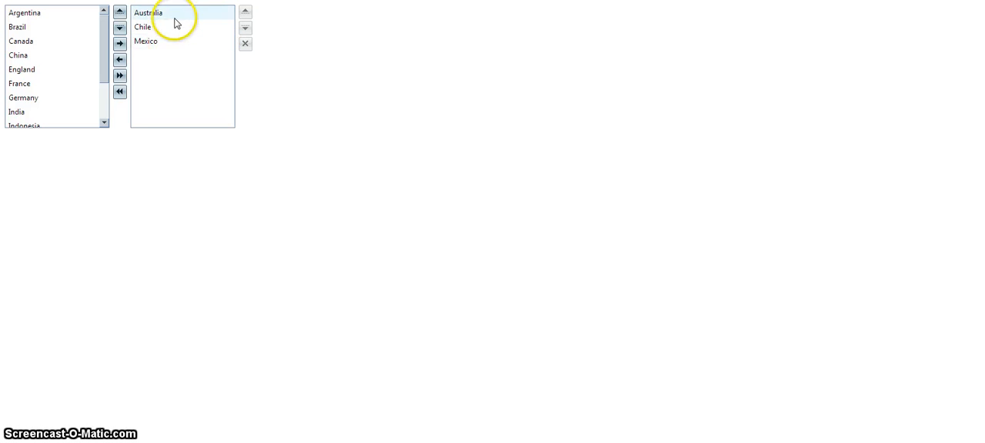
pyautogui.click(145, 40)
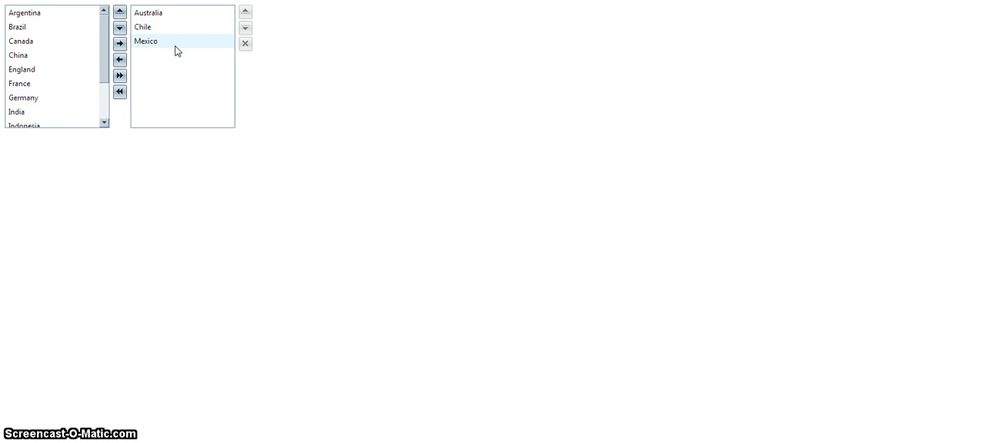
pyautogui.click(173, 40)
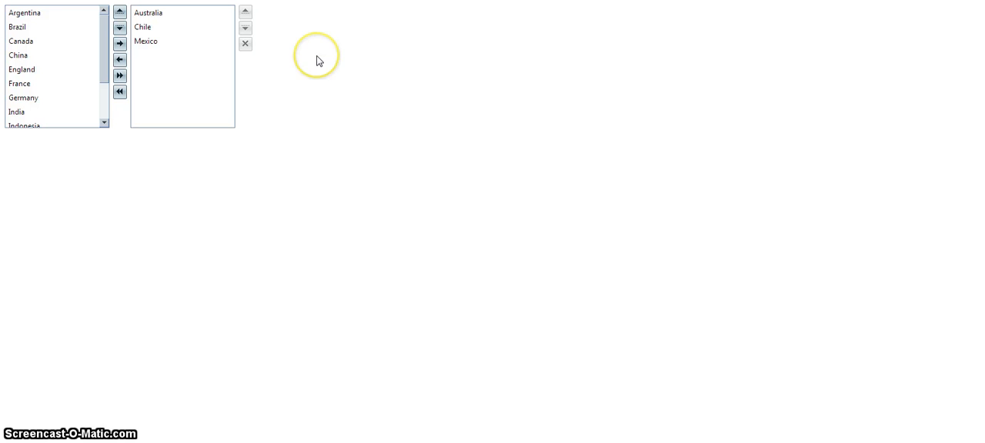
pyautogui.moveTo(306, 53)
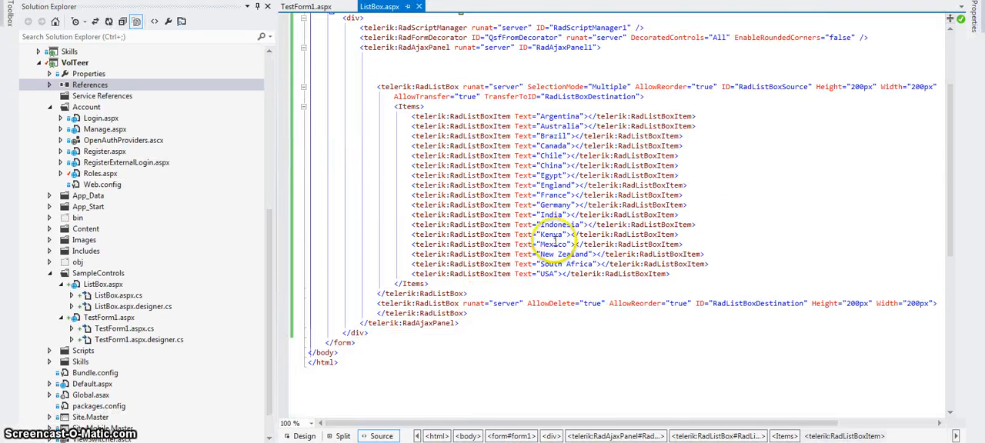
# - Review the RadListBox markup with SelectionMode="Multiple" and its country items, then reach the code-behind
pyautogui.moveTo(412, 117); pyautogui.dragTo(669, 274)
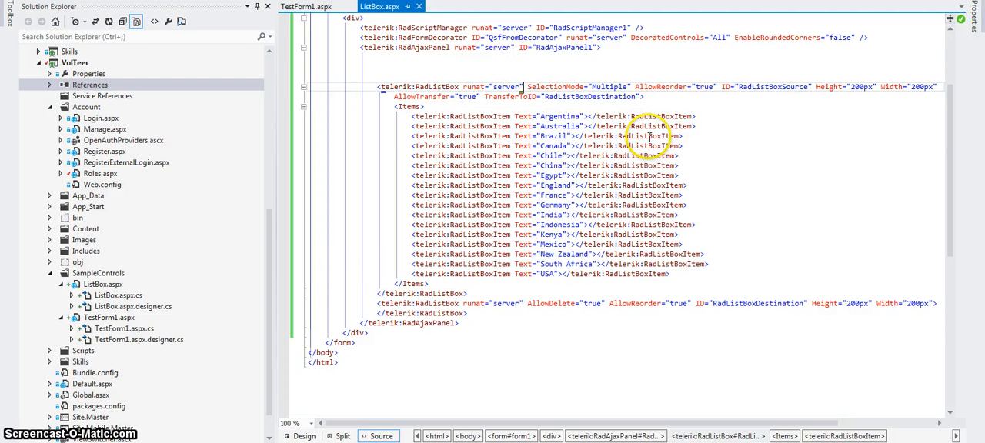
pyautogui.write('data')
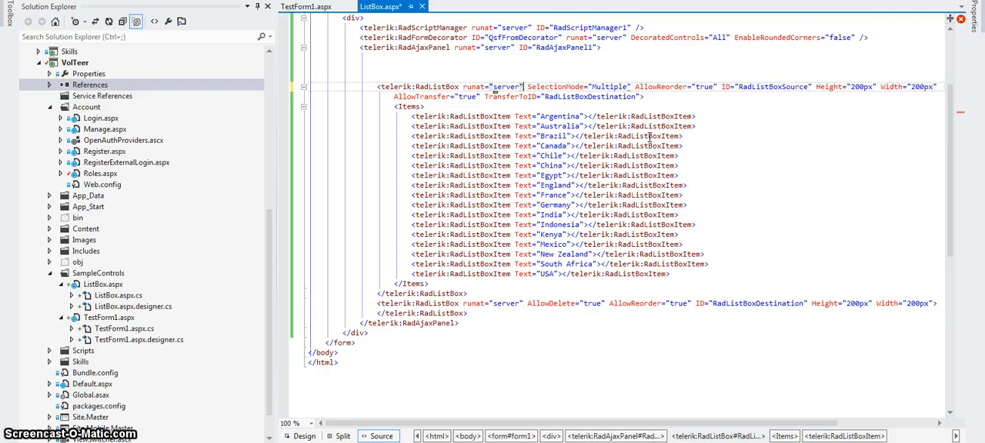
pyautogui.write('data')
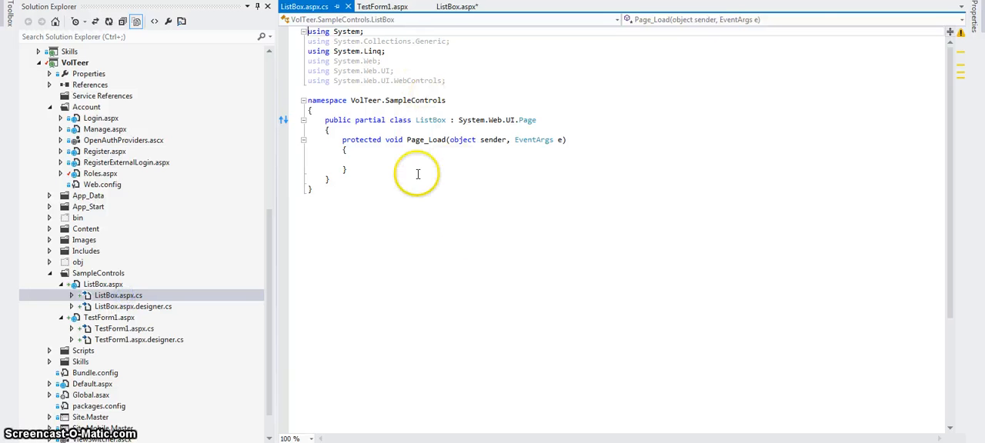
# - Inspect the empty Page_Load in ListBox.aspx.cs and return to the ListBox.aspx markup
pyautogui.click(382, 6)
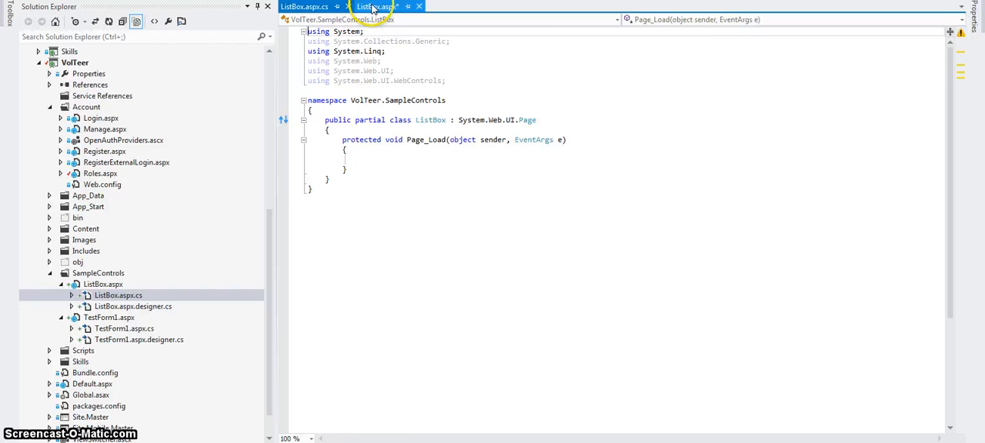
pyautogui.click(377, 7)
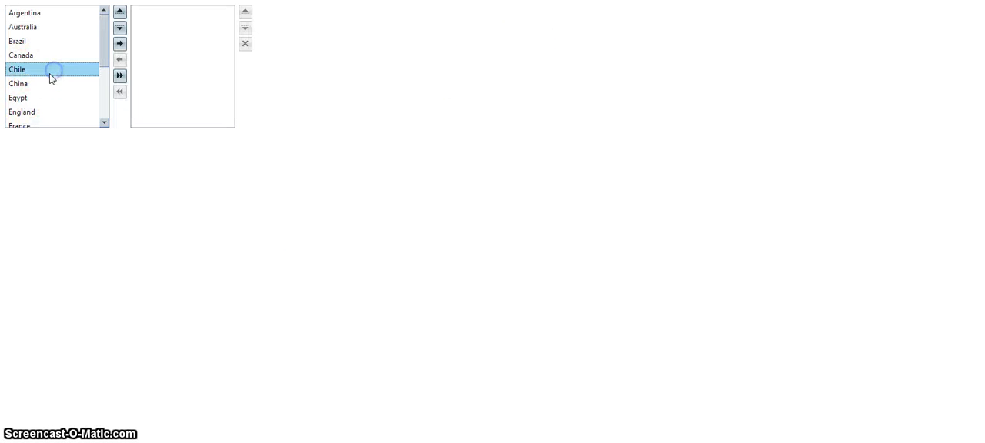
# - Transfer Chile, Brazil and France to the second list, leaving South Africa selected in the source
pyautogui.click(120, 43)
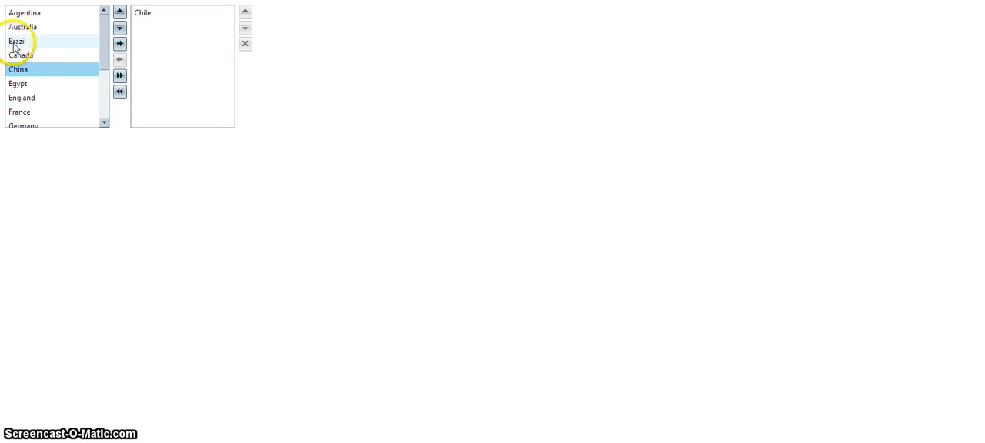
pyautogui.click(120, 43)
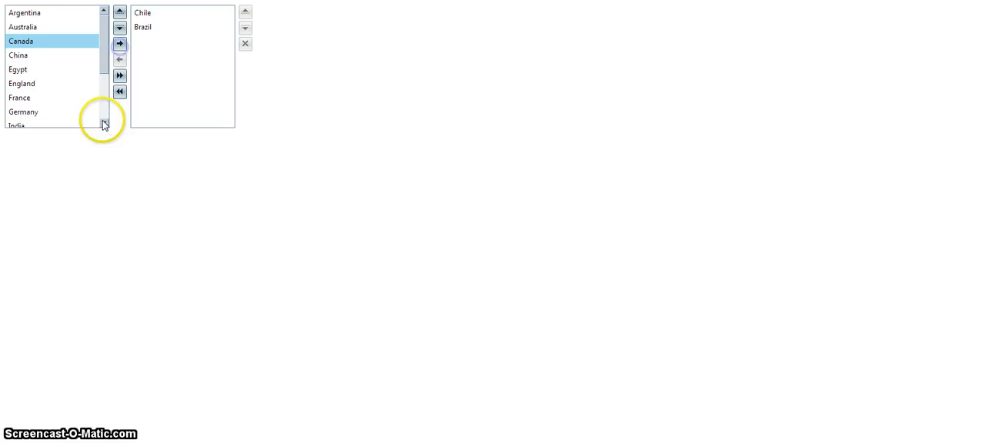
pyautogui.click(120, 44)
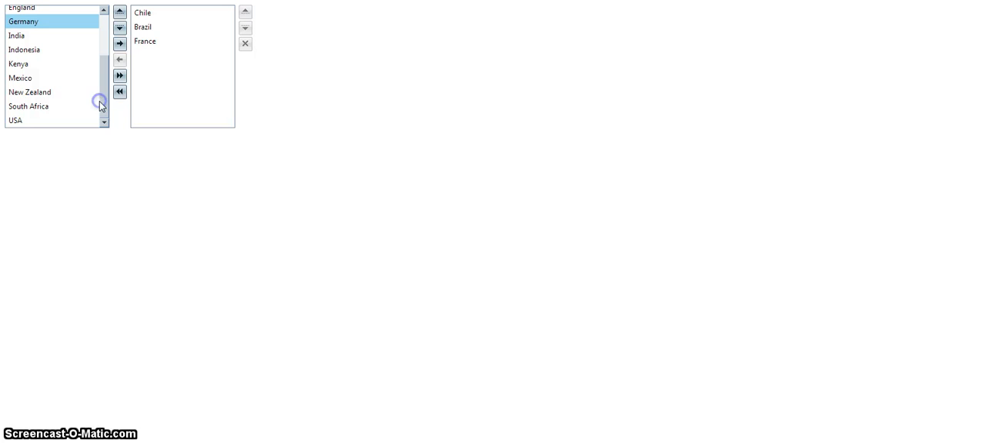
pyautogui.click(28, 106)
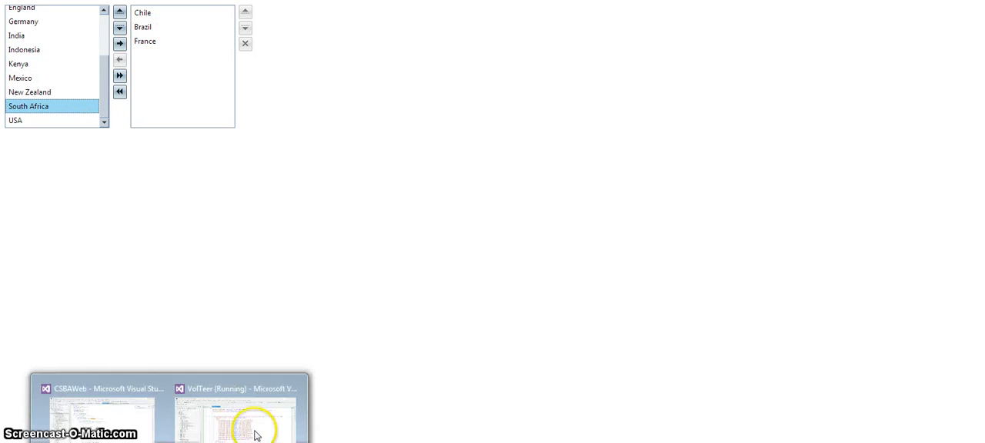
# - Refocus the running VolTeer project and show the ListBox.aspx markup with both RadListBox declarations
pyautogui.click(237, 418)
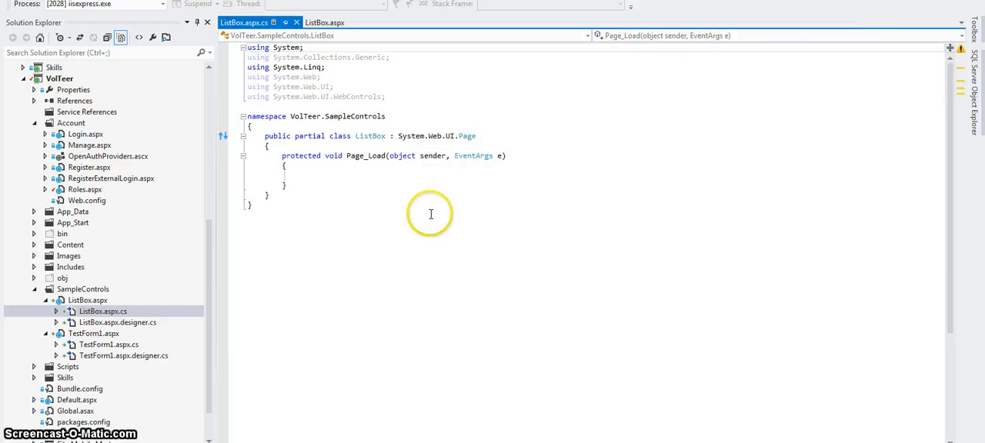
pyautogui.click(327, 22)
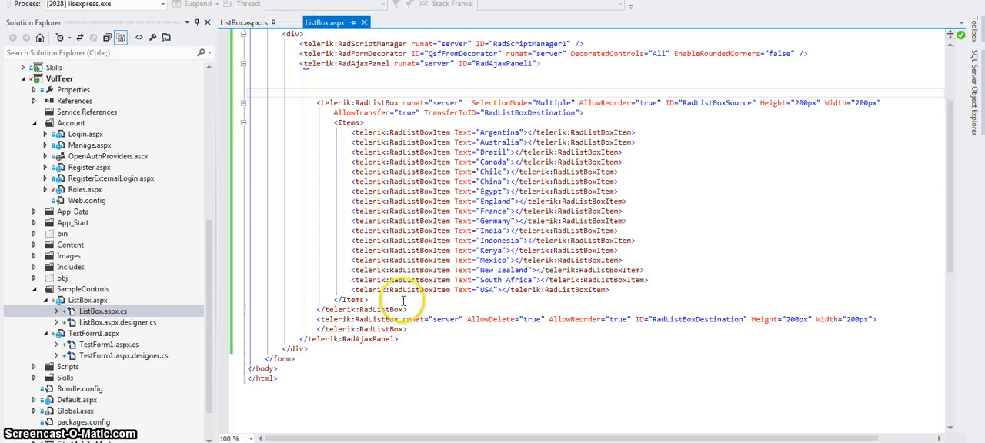